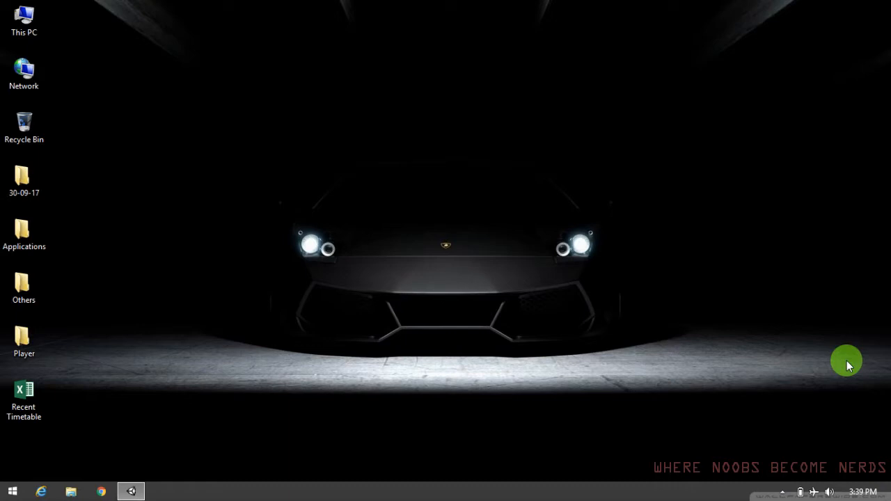
{"action": "mouse_move", "coordinate": [348, 260]}
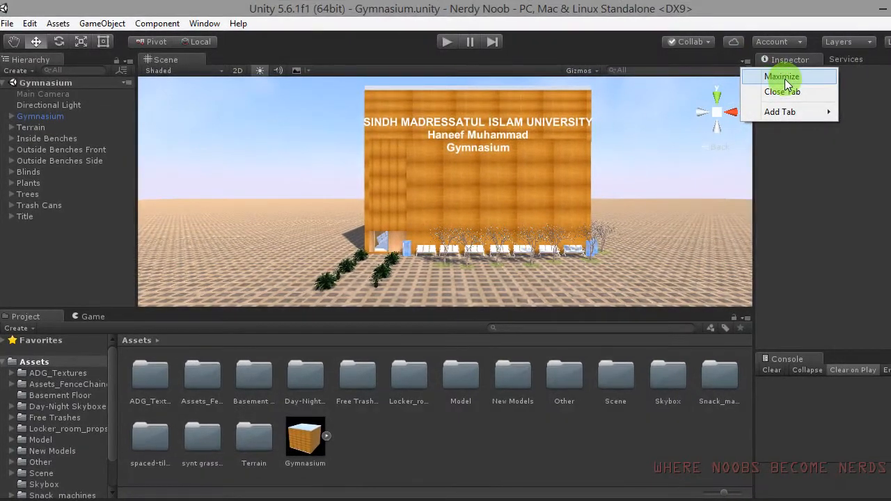
- Maximize the Scene view and pan up to the gymnasium's entrance frontage and pavement
{"action": "left_click", "coordinate": [781, 77]}
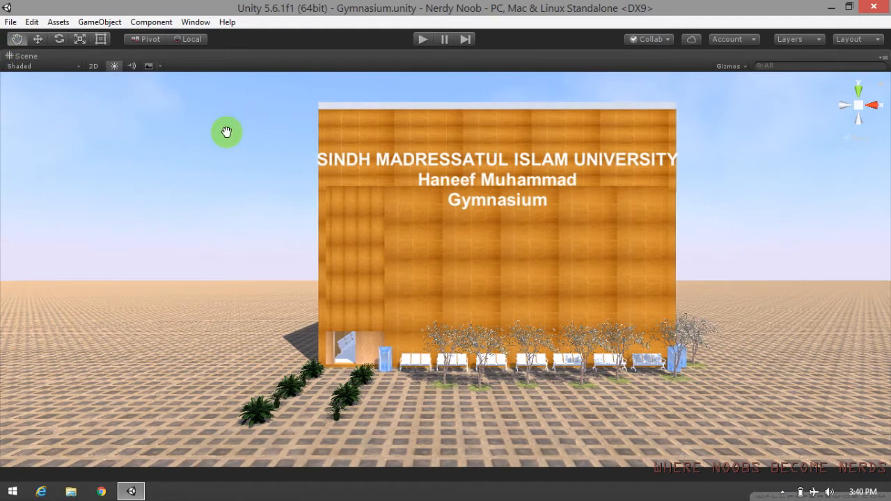
{"action": "mouse_move", "coordinate": [329, 146]}
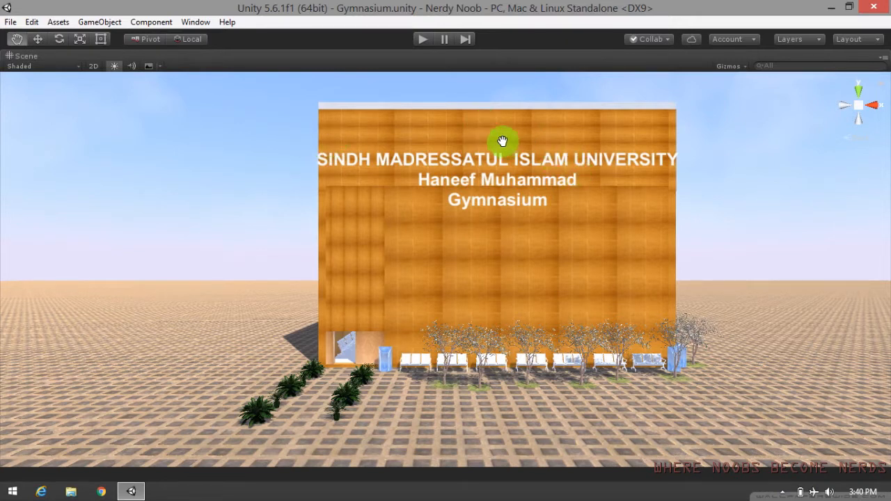
{"action": "mouse_move", "coordinate": [324, 381]}
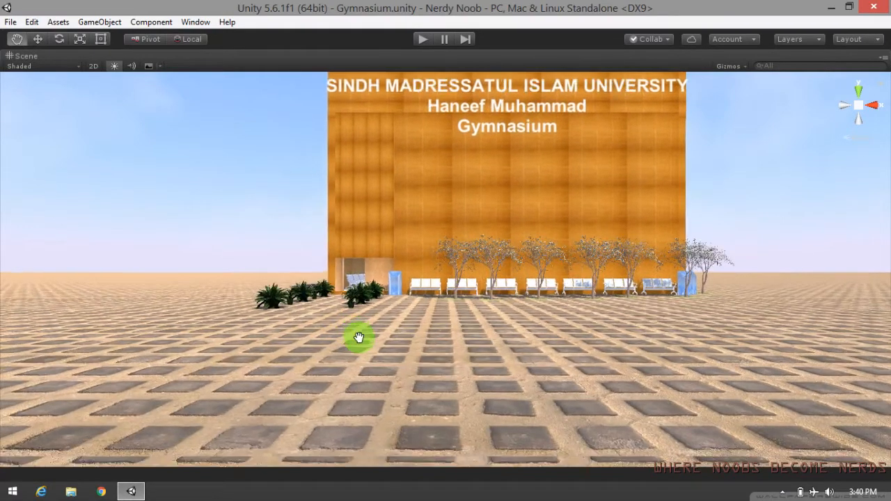
{"action": "left_click_drag", "start_coordinate": [359, 338], "coordinate": [400, 350]}
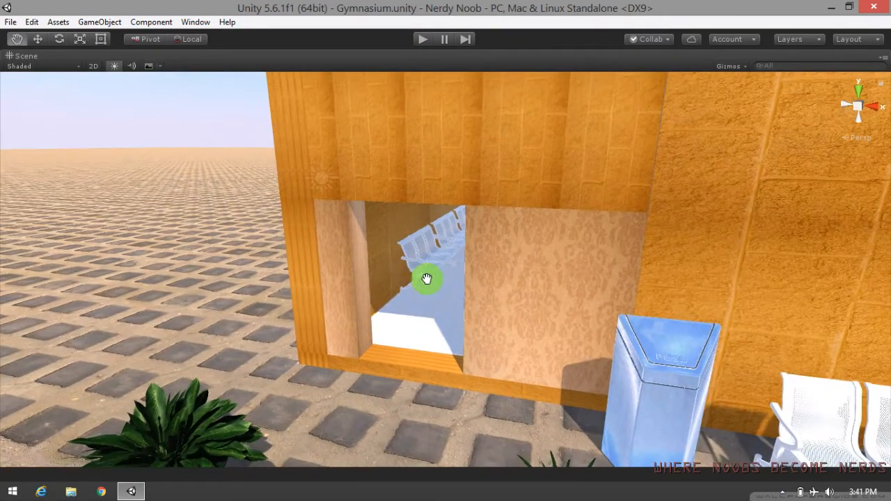
- Move through the doorway past the seating hall to the staircase and low wall
{"action": "left_click_drag", "start_coordinate": [427, 279], "coordinate": [487, 270]}
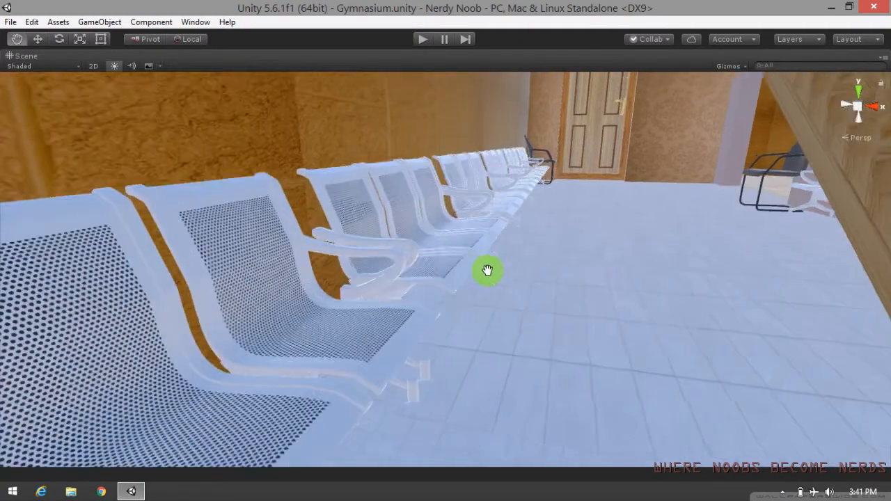
{"action": "left_click_drag", "start_coordinate": [488, 270], "coordinate": [418, 293]}
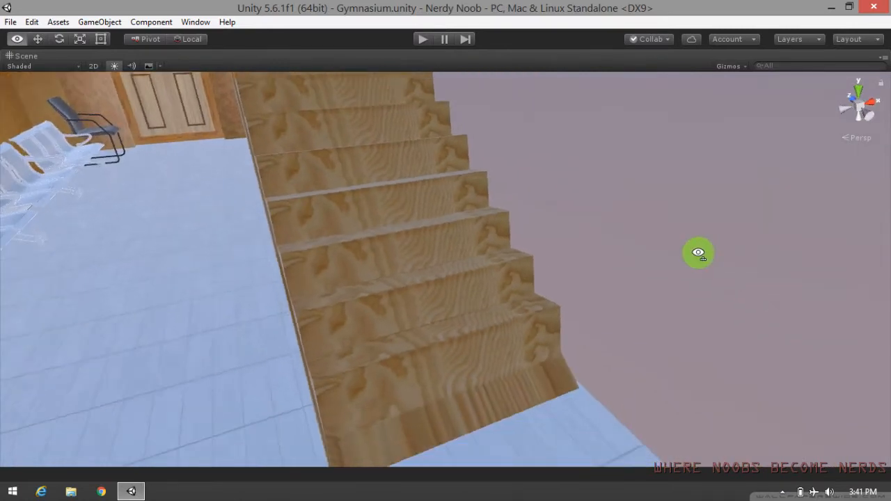
{"action": "left_click_drag", "start_coordinate": [699, 252], "coordinate": [609, 346]}
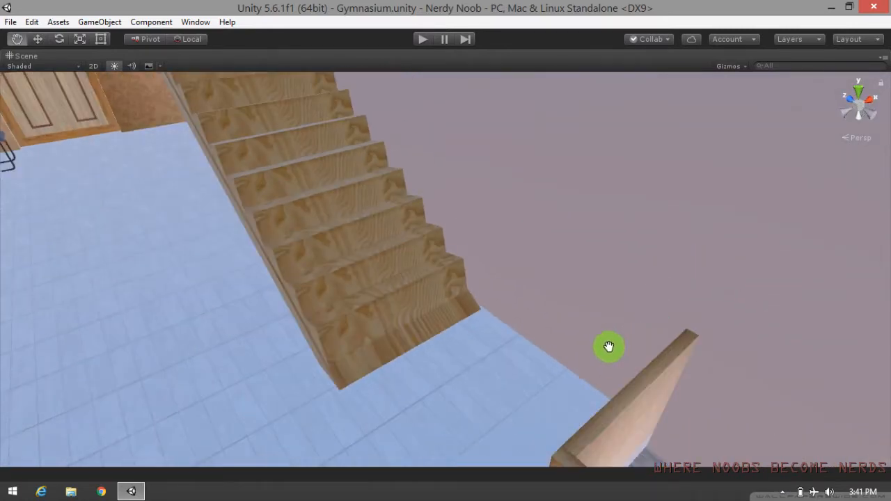
{"action": "left_click_drag", "start_coordinate": [609, 347], "coordinate": [617, 289]}
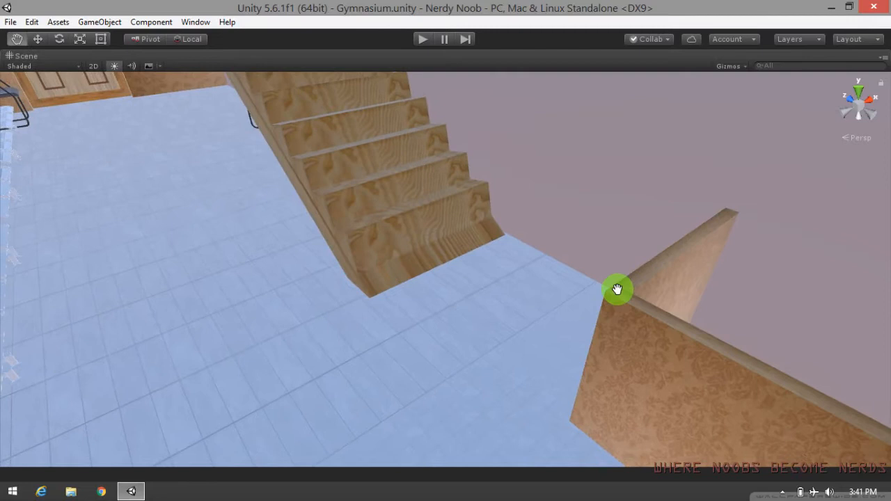
{"action": "left_click_drag", "start_coordinate": [618, 289], "coordinate": [543, 292]}
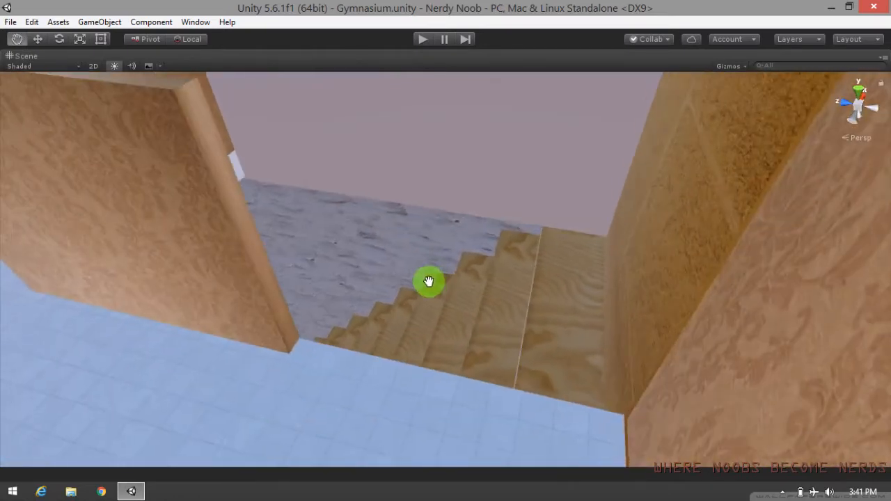
- View both flights of stairs and climb to the upper gallery's white seats
{"action": "left_click_drag", "start_coordinate": [428, 281], "coordinate": [457, 265]}
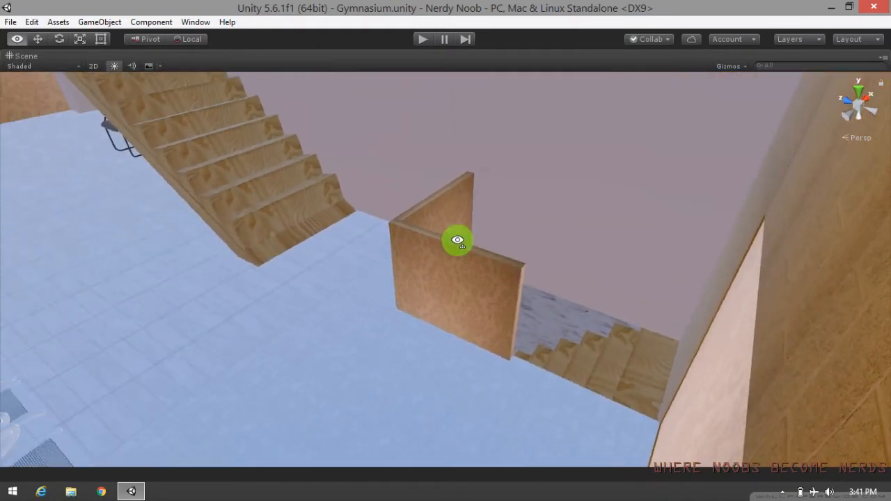
{"action": "left_click_drag", "start_coordinate": [457, 240], "coordinate": [429, 222]}
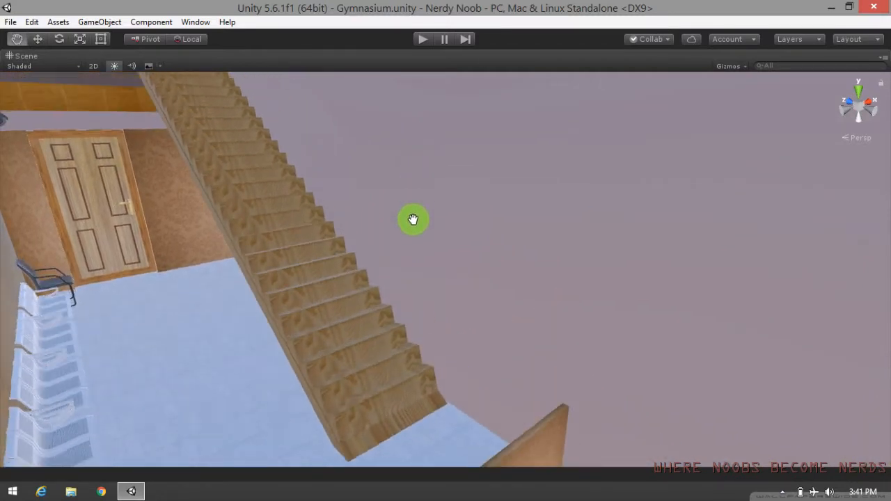
{"action": "left_click_drag", "start_coordinate": [414, 219], "coordinate": [414, 249]}
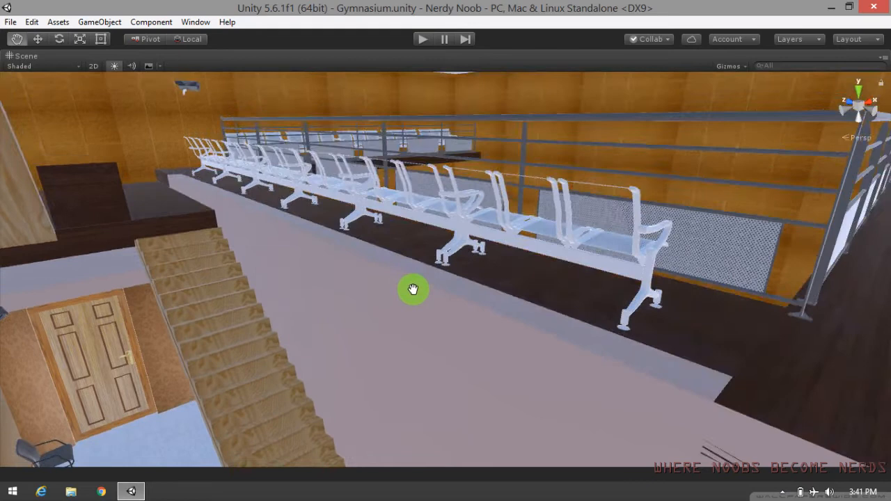
- Orbit from the gallery seats down the long staircase to the wooden bench at its foot
{"action": "left_click_drag", "start_coordinate": [413, 289], "coordinate": [494, 178]}
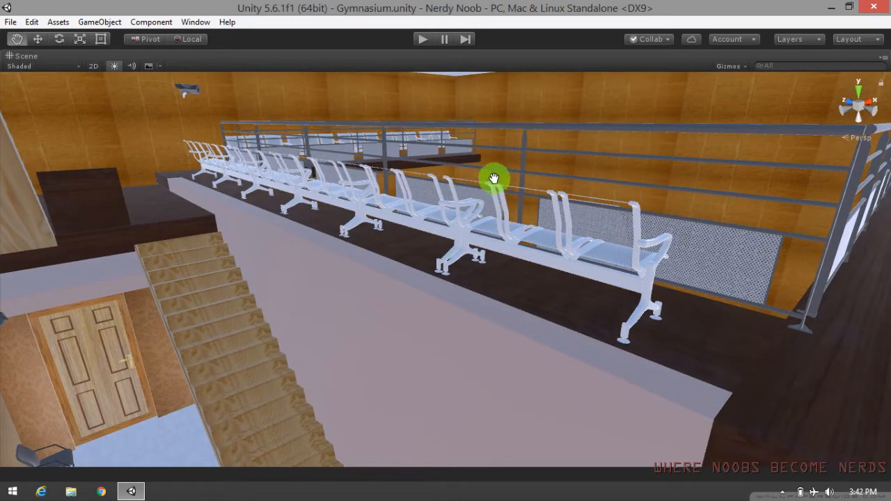
{"action": "left_click_drag", "start_coordinate": [493, 178], "coordinate": [525, 168]}
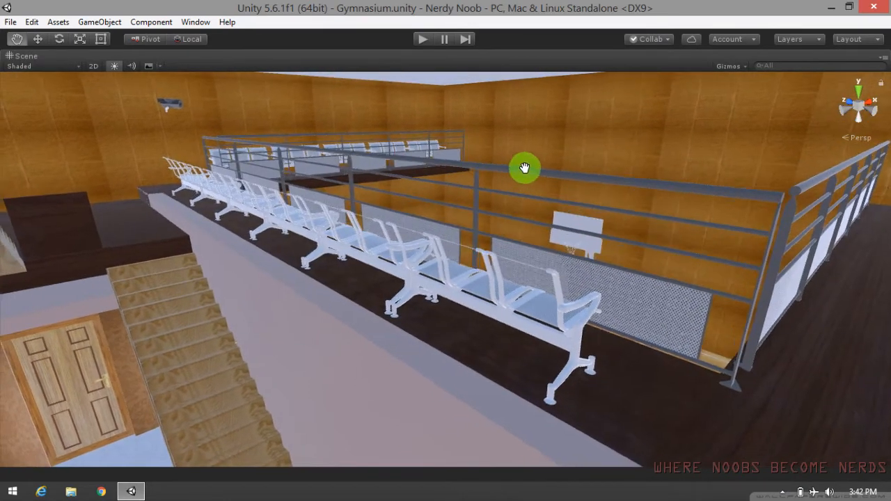
{"action": "left_click_drag", "start_coordinate": [526, 167], "coordinate": [540, 89]}
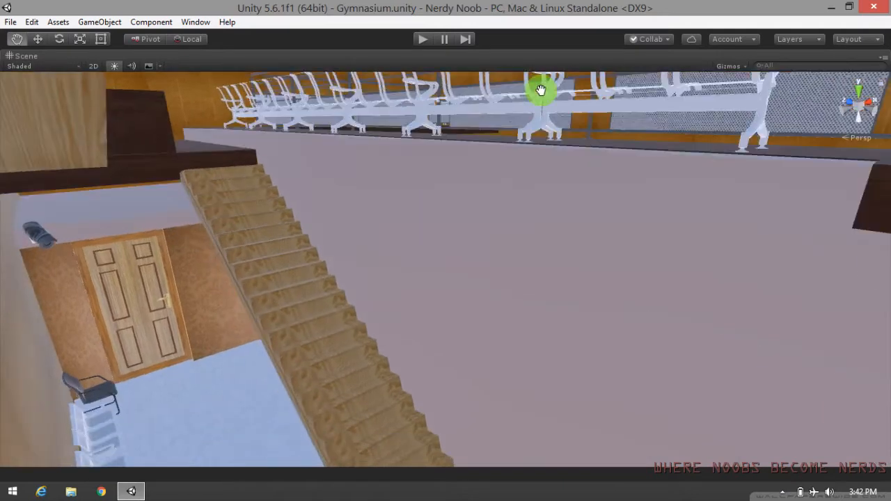
{"action": "left_click_drag", "start_coordinate": [541, 90], "coordinate": [502, 245]}
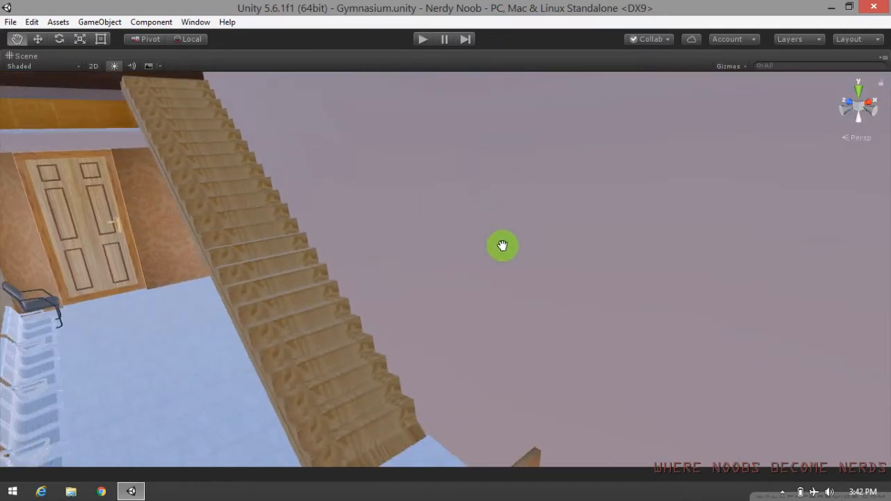
{"action": "left_click_drag", "start_coordinate": [503, 245], "coordinate": [432, 125]}
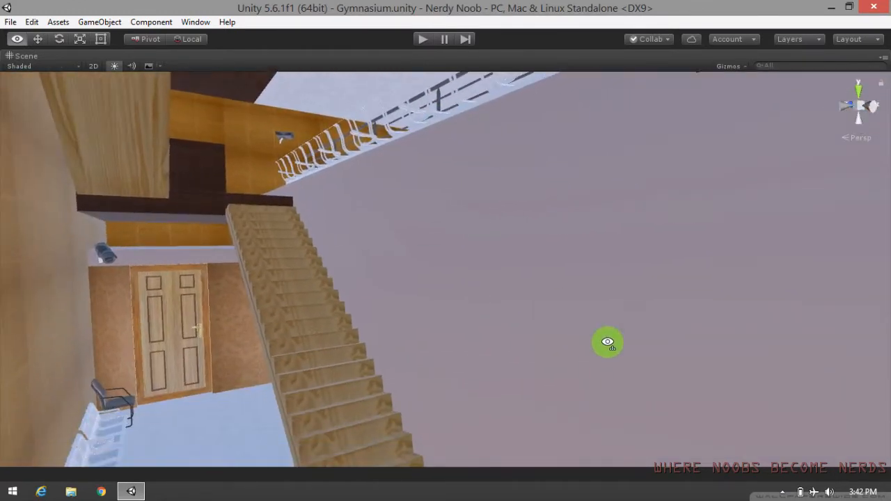
{"action": "left_click_drag", "start_coordinate": [608, 342], "coordinate": [447, 362]}
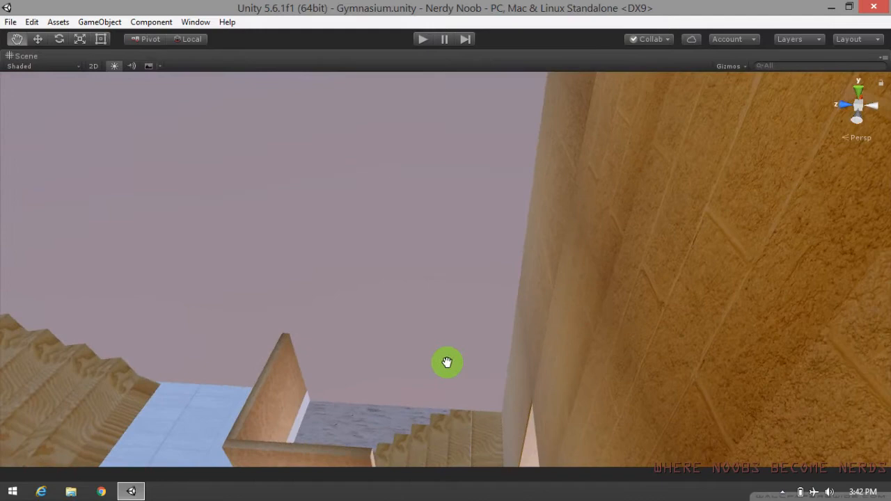
{"action": "left_click_drag", "start_coordinate": [447, 362], "coordinate": [432, 327]}
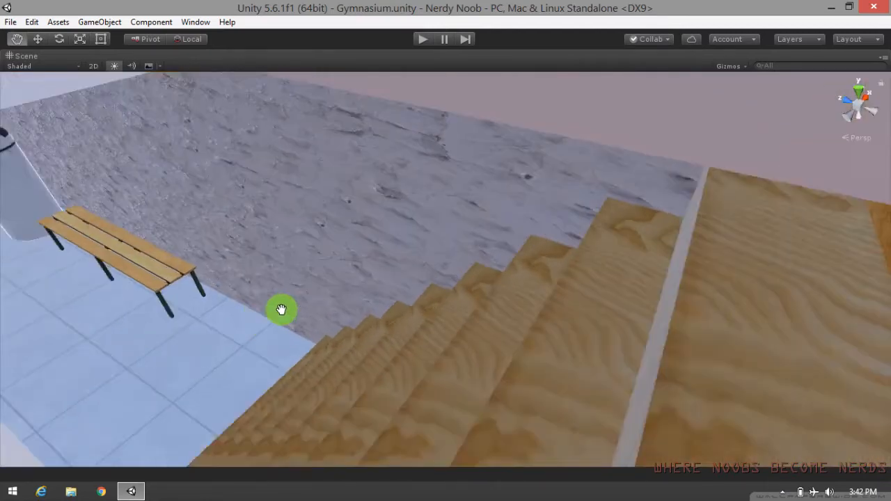
- Pan into the tiled changing room with wooden benches, a door and exercise bikes
{"action": "left_click_drag", "start_coordinate": [282, 309], "coordinate": [125, 221]}
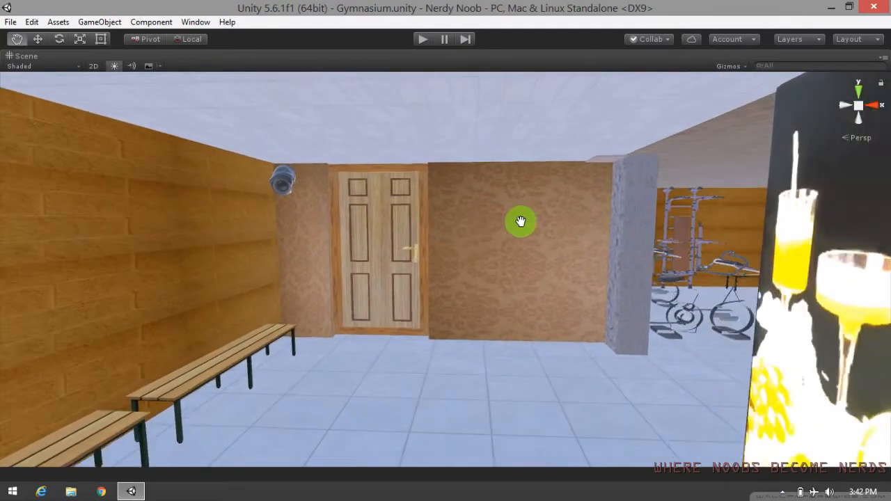
- Move past the pillar into the gym room among the exercise bikes and weight benches
{"action": "left_click", "coordinate": [17, 38]}
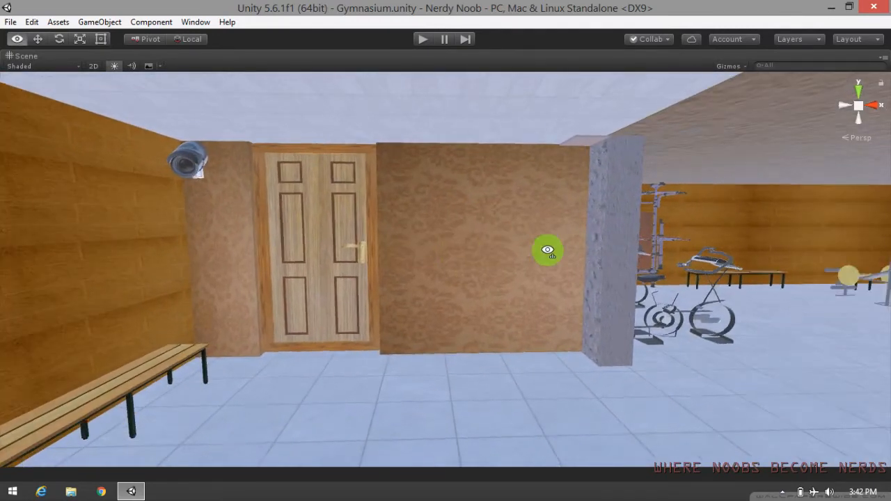
{"action": "left_click_drag", "start_coordinate": [548, 250], "coordinate": [565, 232]}
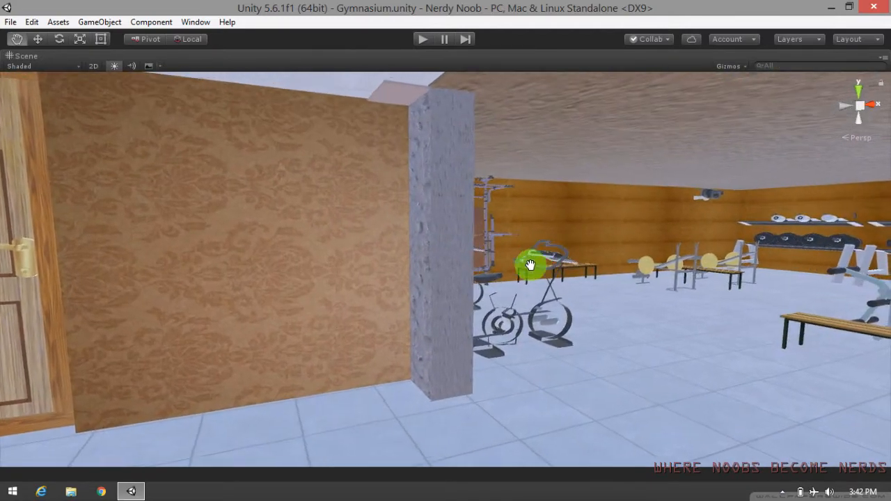
{"action": "left_click_drag", "start_coordinate": [529, 265], "coordinate": [505, 270]}
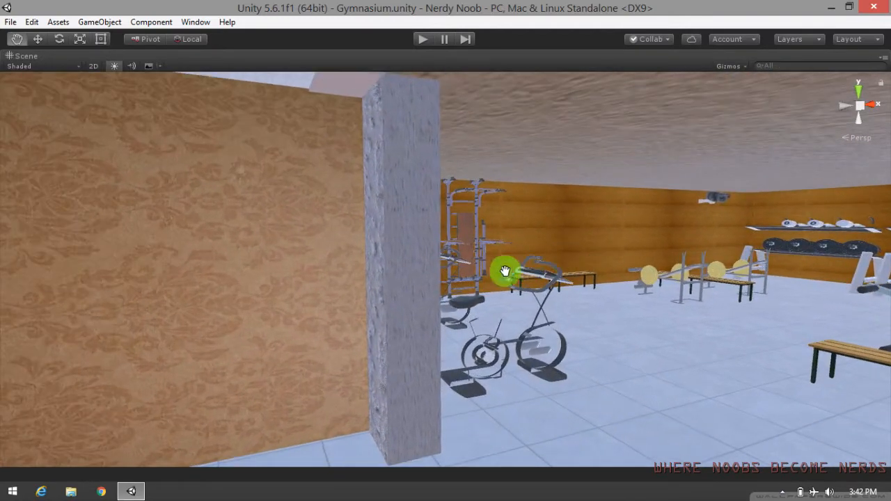
{"action": "left_click_drag", "start_coordinate": [504, 270], "coordinate": [668, 282]}
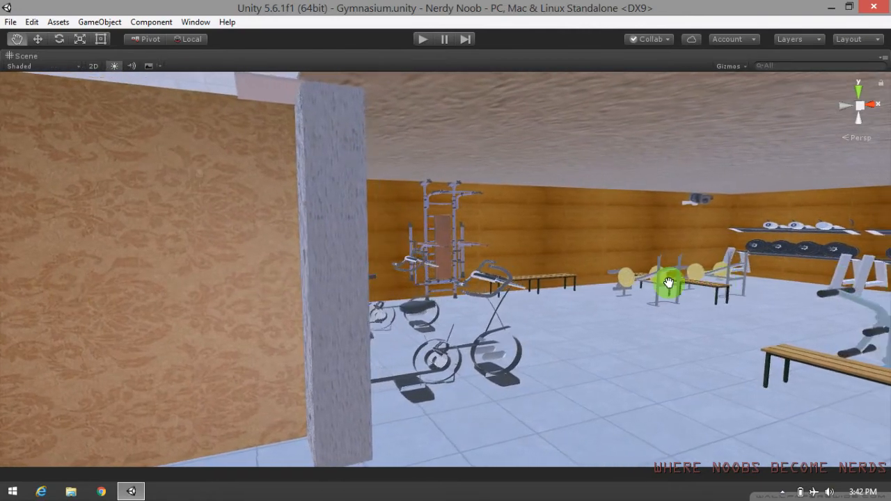
{"action": "left_click_drag", "start_coordinate": [668, 282], "coordinate": [285, 365]}
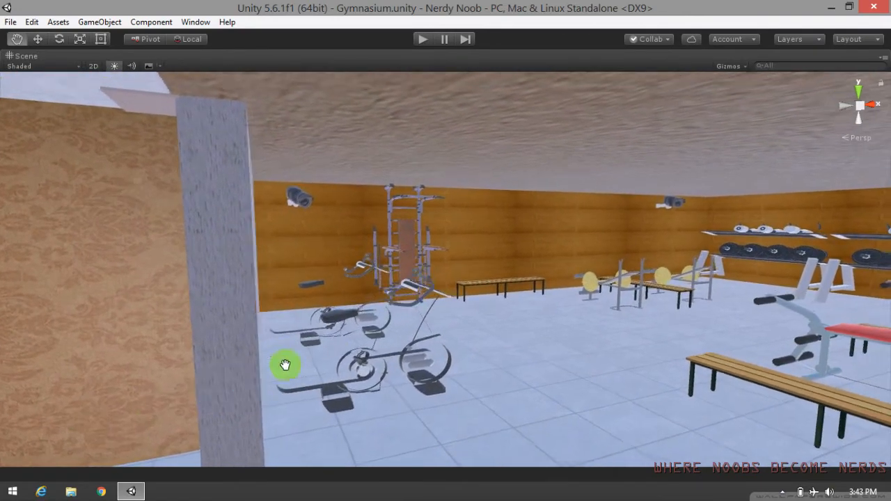
{"action": "left_click_drag", "start_coordinate": [285, 365], "coordinate": [373, 293]}
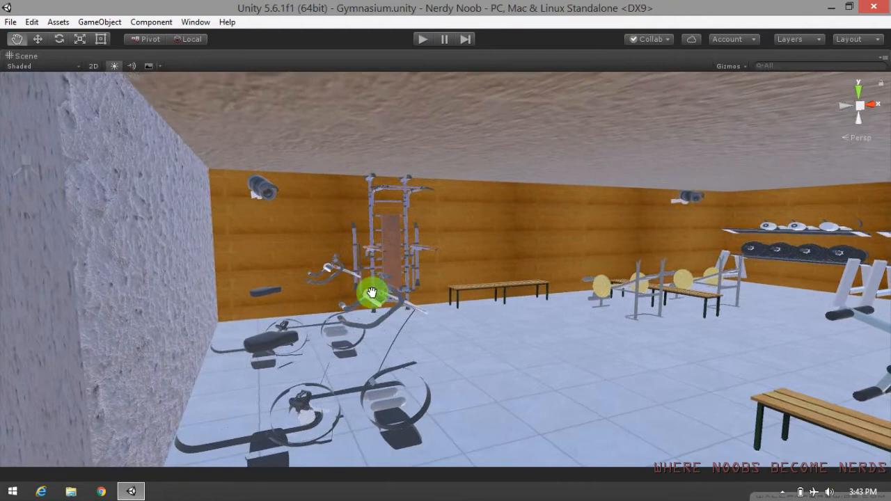
{"action": "left_click_drag", "start_coordinate": [373, 293], "coordinate": [181, 219]}
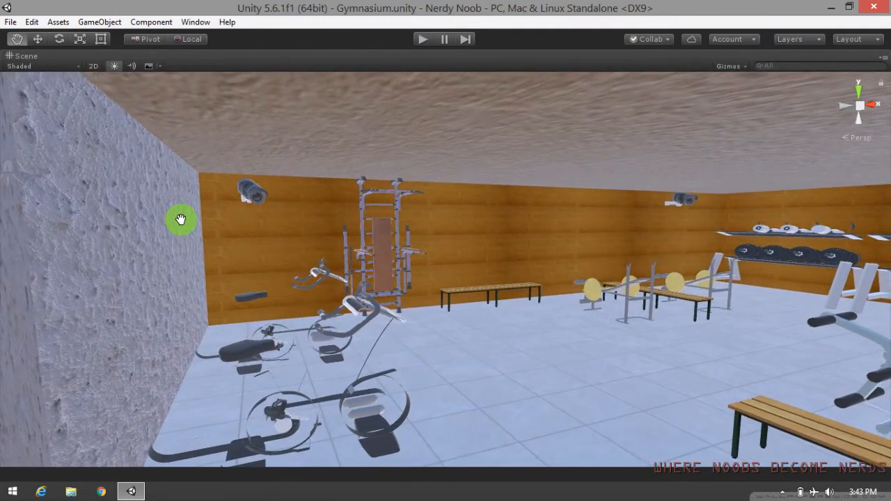
{"action": "mouse_move", "coordinate": [179, 155]}
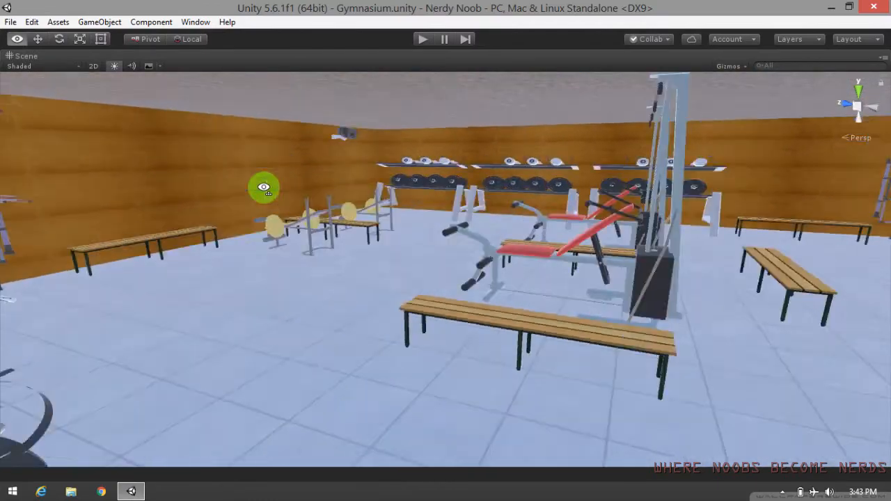
- Sweep across the treadmills, lockers and drinks machine down to the tiled floor by the seating
{"action": "left_click_drag", "start_coordinate": [264, 186], "coordinate": [414, 198]}
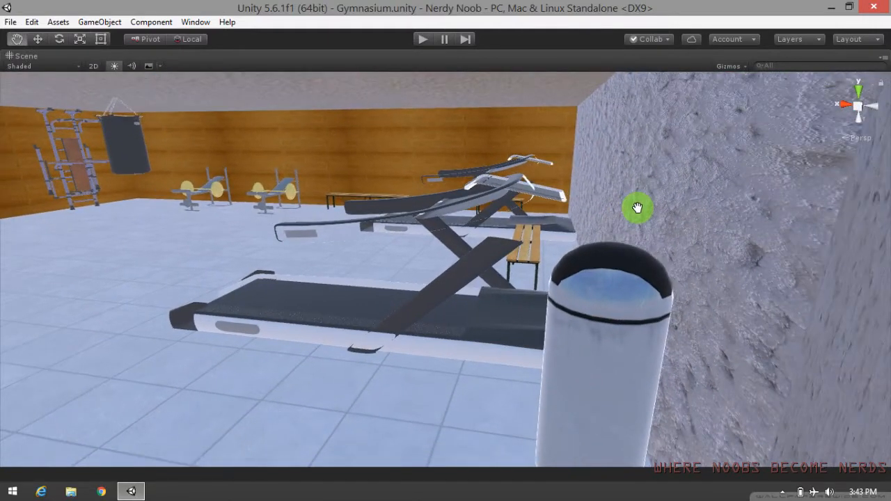
{"action": "left_click_drag", "start_coordinate": [637, 208], "coordinate": [438, 209]}
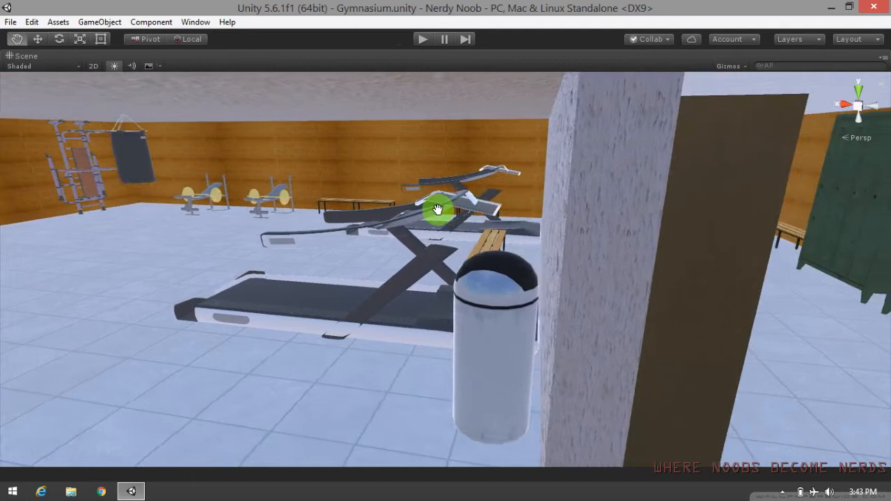
{"action": "left_click_drag", "start_coordinate": [439, 209], "coordinate": [274, 214]}
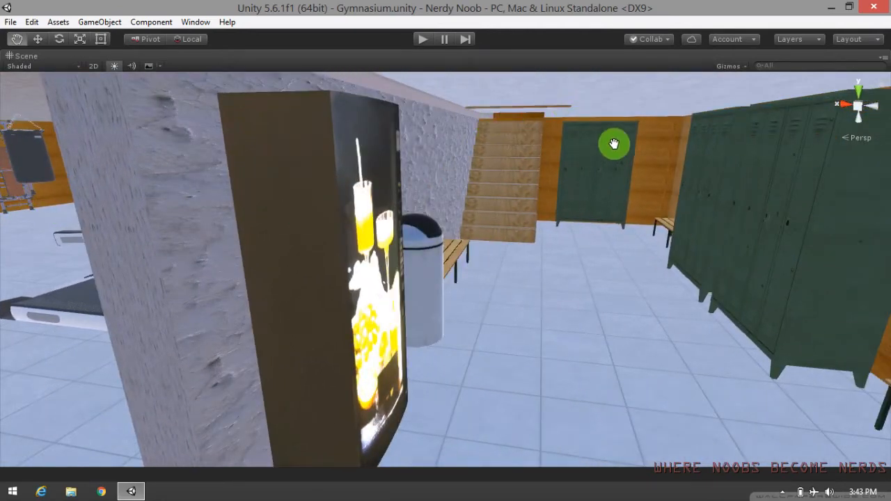
{"action": "left_click_drag", "start_coordinate": [614, 142], "coordinate": [533, 228]}
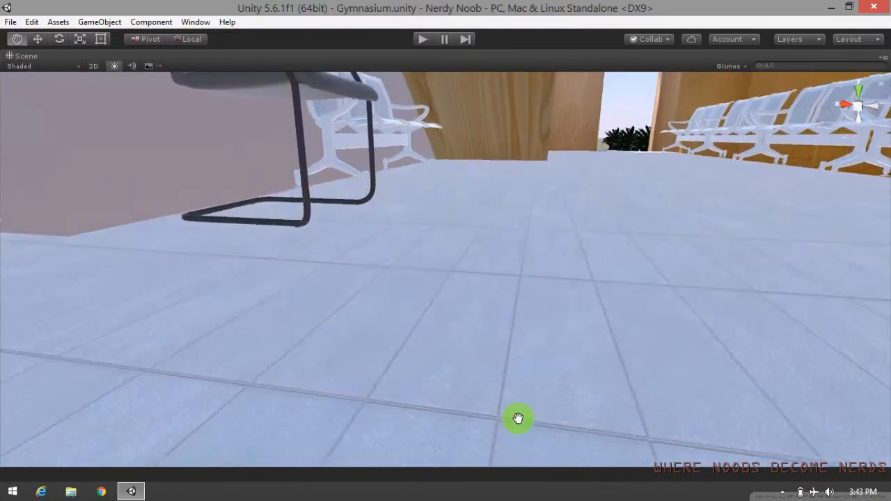
- Pan over to the indoor basketball court with its hoops and railed gallery
{"action": "left_click_drag", "start_coordinate": [518, 417], "coordinate": [25, 204]}
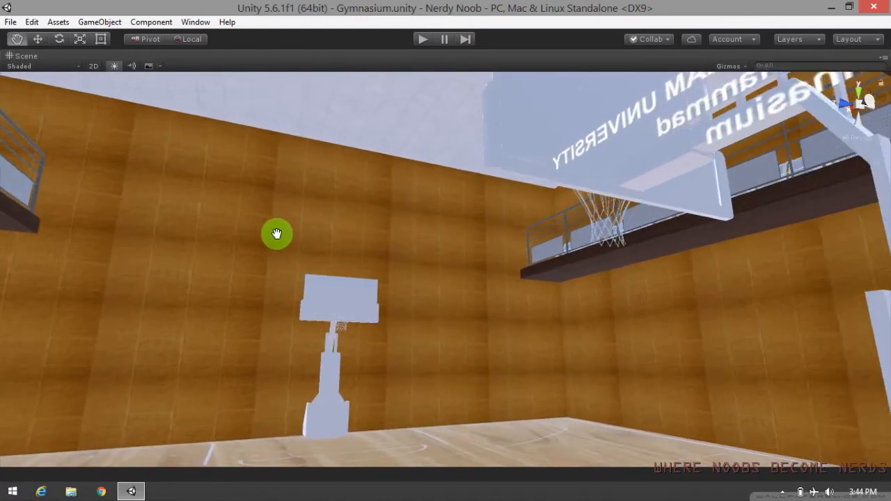
- Pan along the court's back wall and rise to face the university signage and gallery seats
{"action": "left_click_drag", "start_coordinate": [277, 233], "coordinate": [445, 308]}
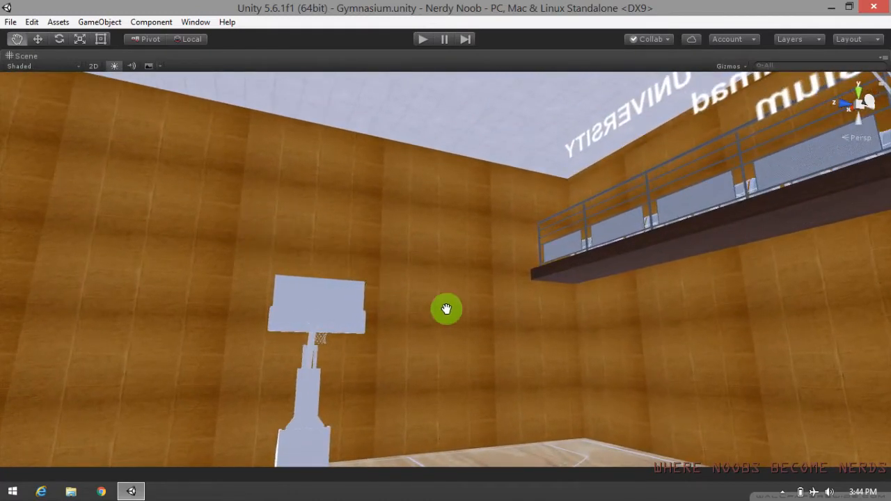
{"action": "left_click_drag", "start_coordinate": [446, 308], "coordinate": [23, 404]}
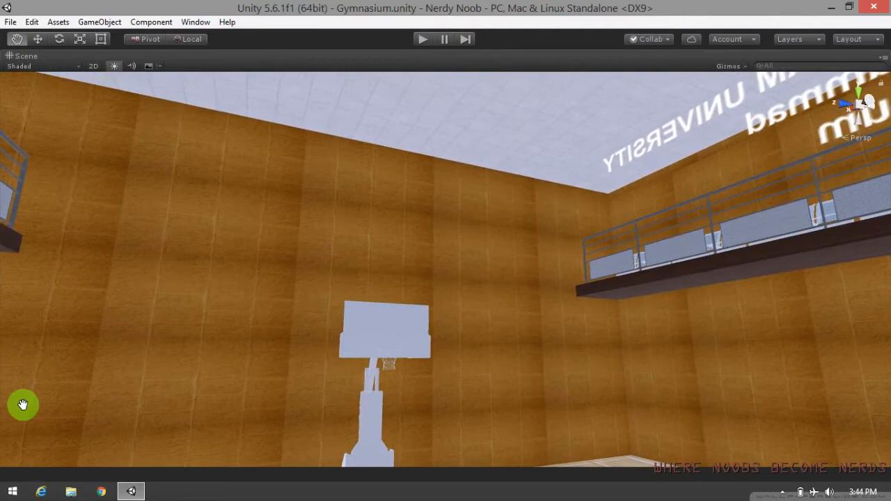
{"action": "left_click_drag", "start_coordinate": [22, 405], "coordinate": [570, 136]}
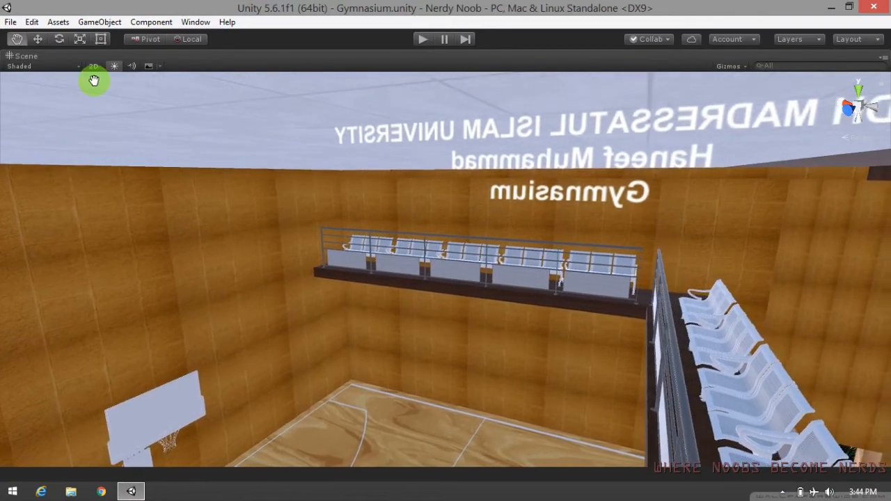
- Orbit along the balcony seating and staircase toward the tiled room with the chess table
{"action": "left_click_drag", "start_coordinate": [94, 80], "coordinate": [73, 131]}
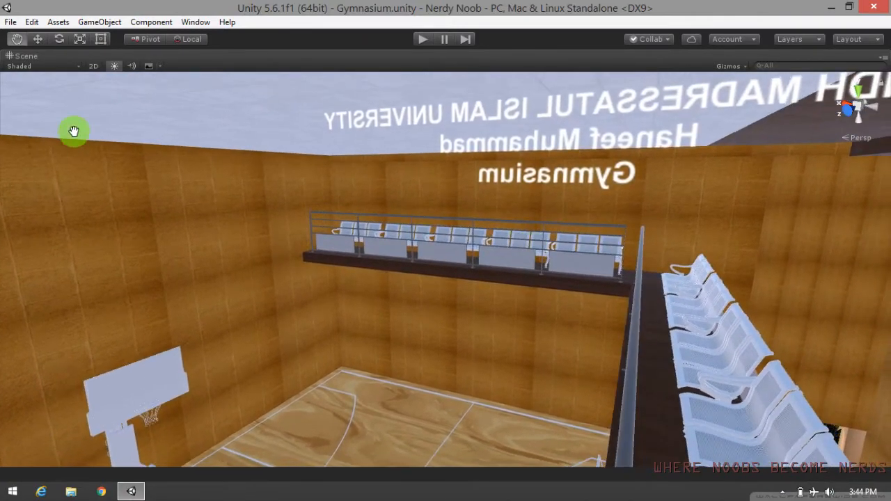
{"action": "left_click_drag", "start_coordinate": [73, 131], "coordinate": [68, 227]}
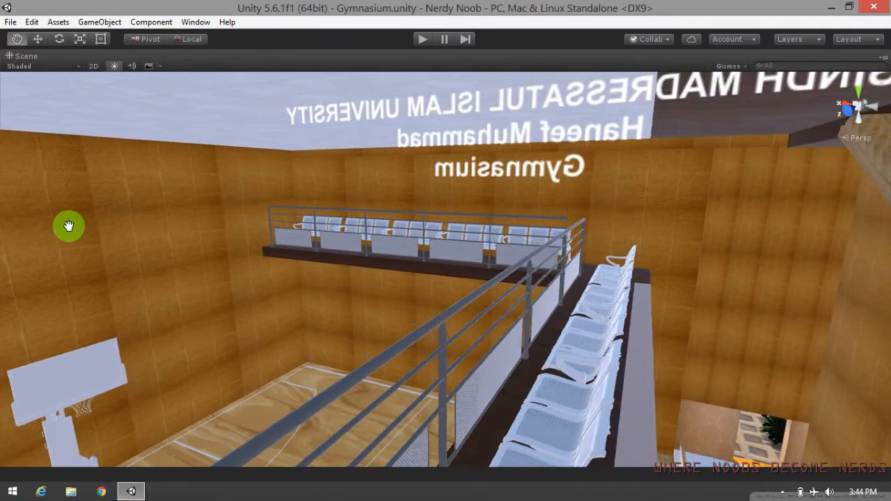
{"action": "left_click_drag", "start_coordinate": [68, 226], "coordinate": [212, 221]}
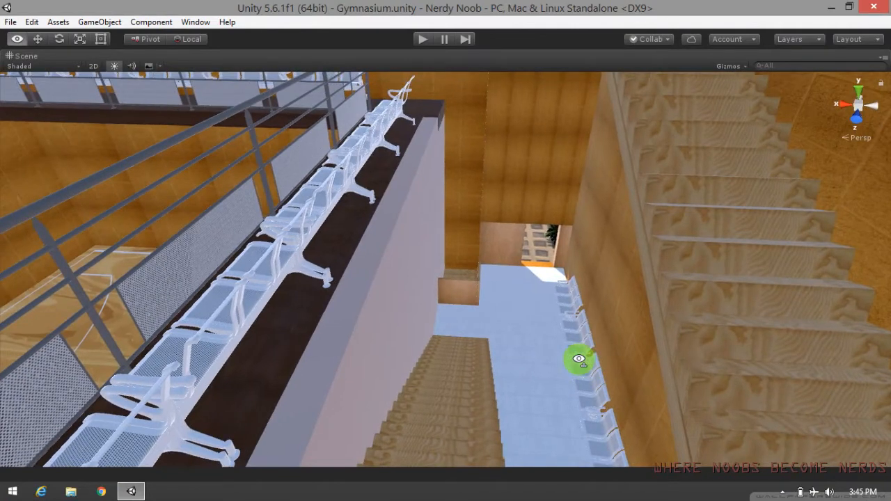
{"action": "left_click_drag", "start_coordinate": [580, 359], "coordinate": [451, 290]}
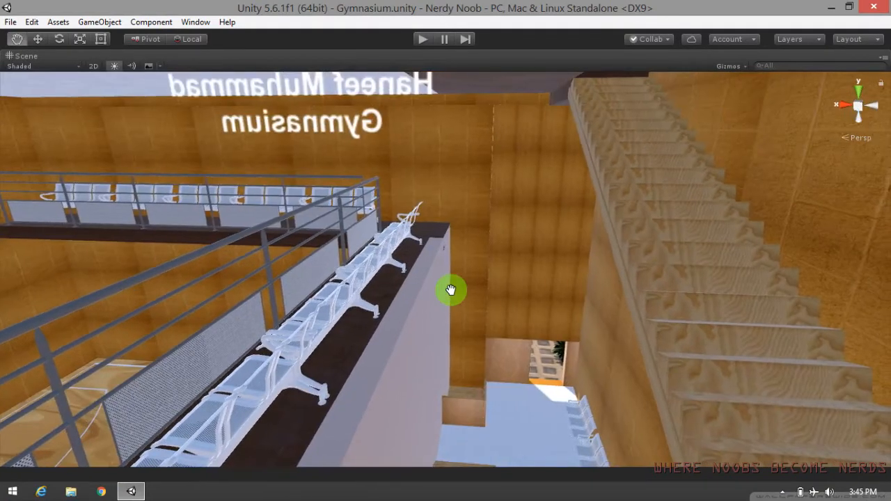
{"action": "left_click_drag", "start_coordinate": [451, 290], "coordinate": [529, 253]}
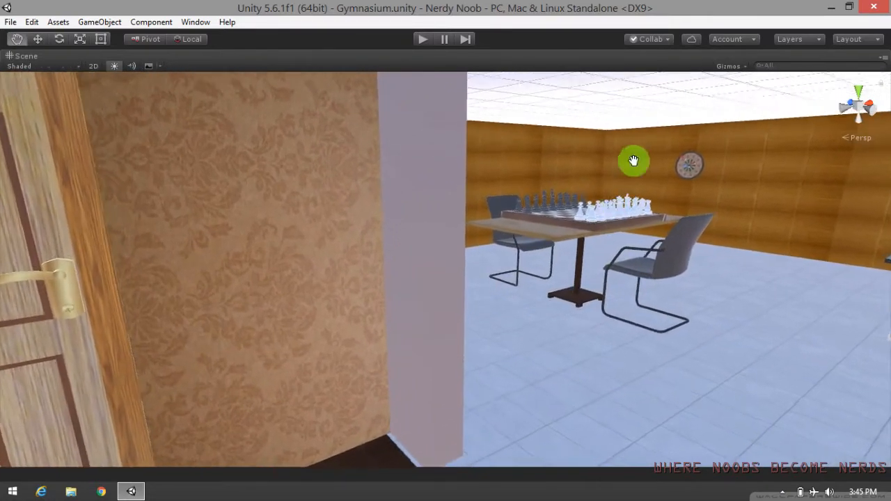
- Move through the doorway around the chess table, bin, table tennis and snooker tables
{"action": "left_click_drag", "start_coordinate": [633, 160], "coordinate": [418, 84]}
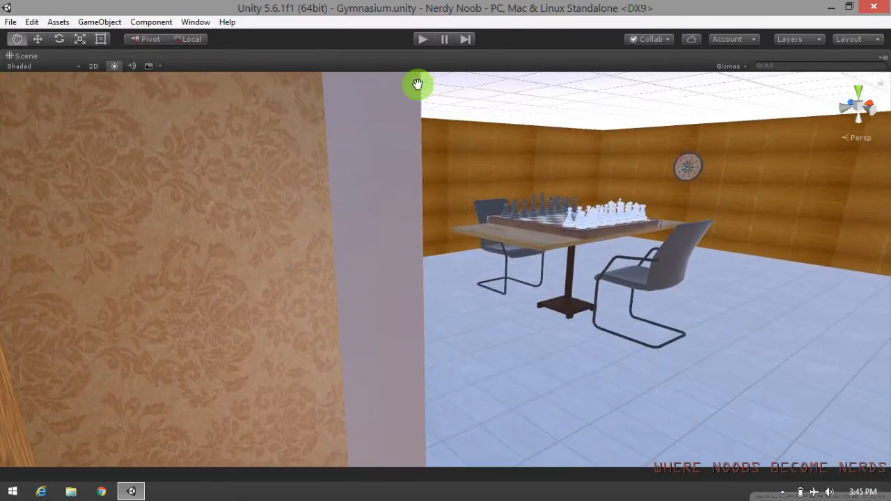
{"action": "left_click_drag", "start_coordinate": [418, 84], "coordinate": [775, 279]}
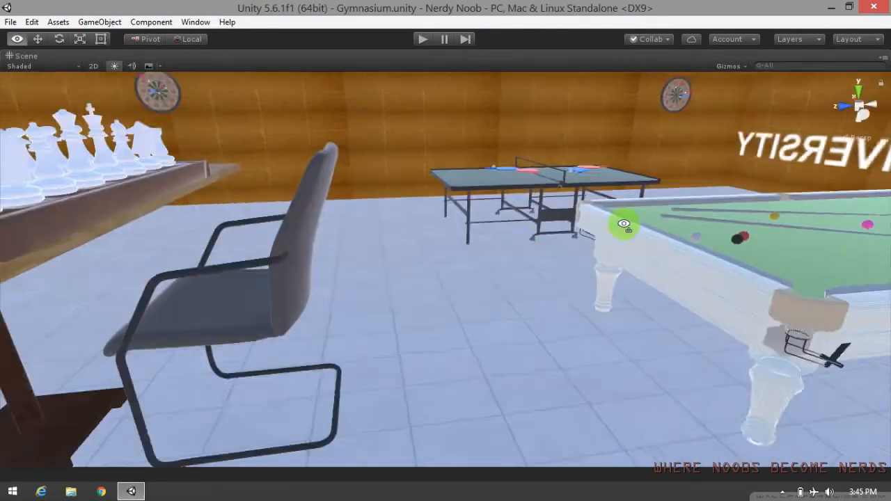
{"action": "left_click_drag", "start_coordinate": [625, 224], "coordinate": [756, 428]}
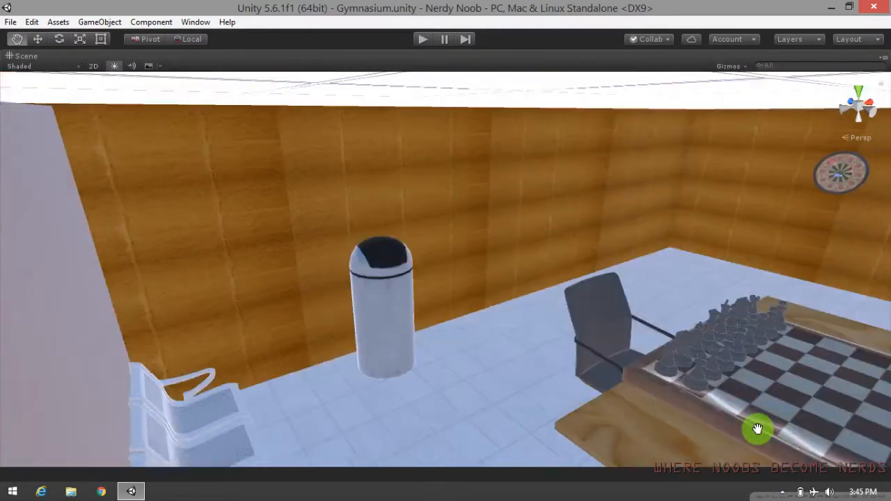
{"action": "left_click_drag", "start_coordinate": [758, 428], "coordinate": [635, 320]}
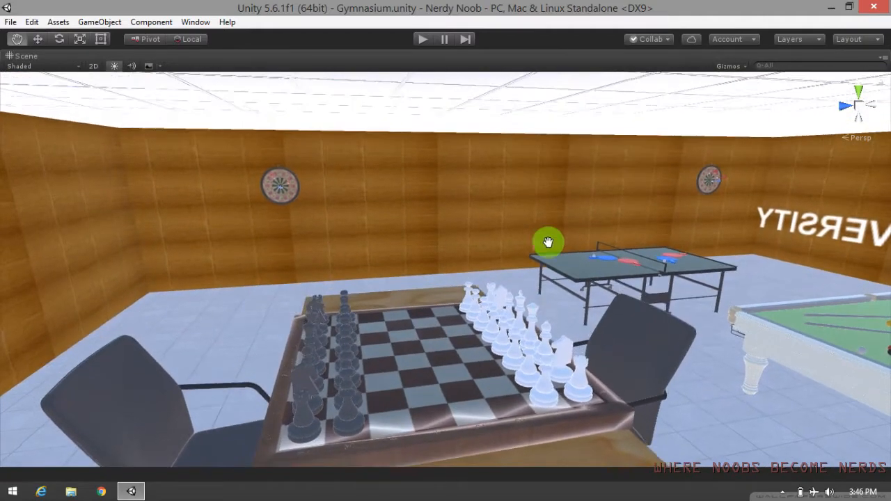
- Pull back outside and orbit along the lettered wooden wall with vents to the building corner
{"action": "left_click_drag", "start_coordinate": [549, 242], "coordinate": [495, 110]}
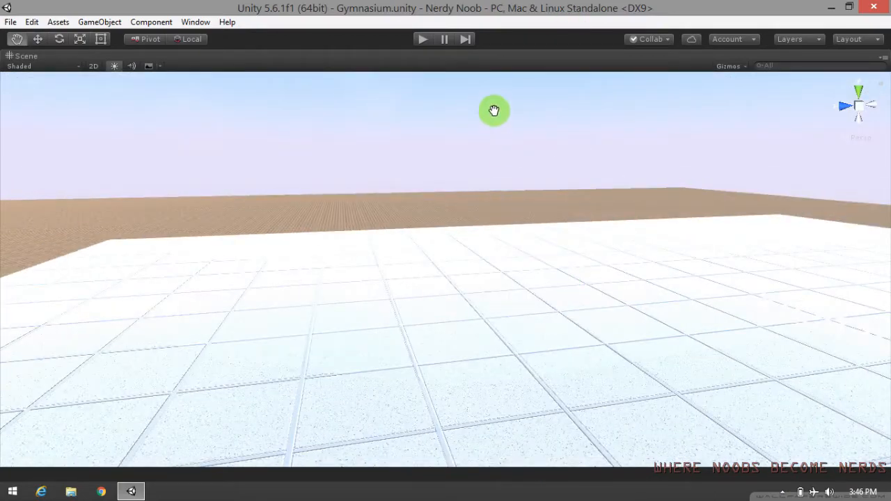
{"action": "left_click_drag", "start_coordinate": [494, 110], "coordinate": [516, 165]}
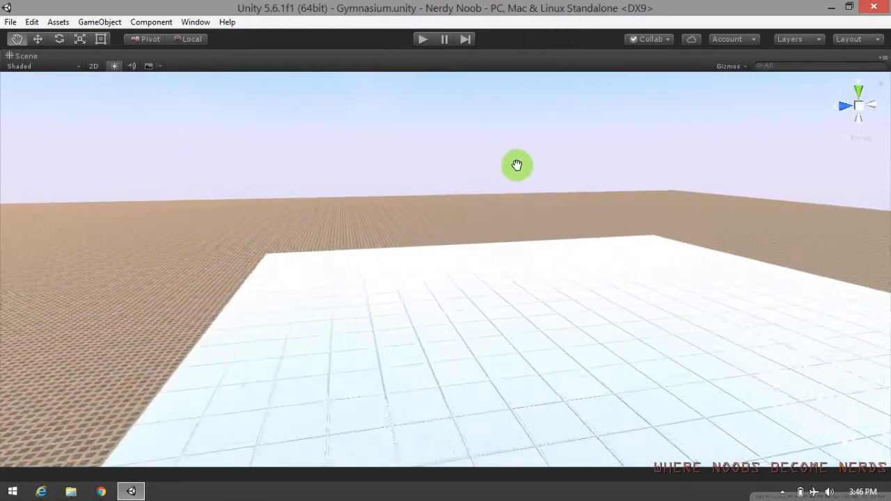
{"action": "left_click_drag", "start_coordinate": [517, 166], "coordinate": [514, 241]}
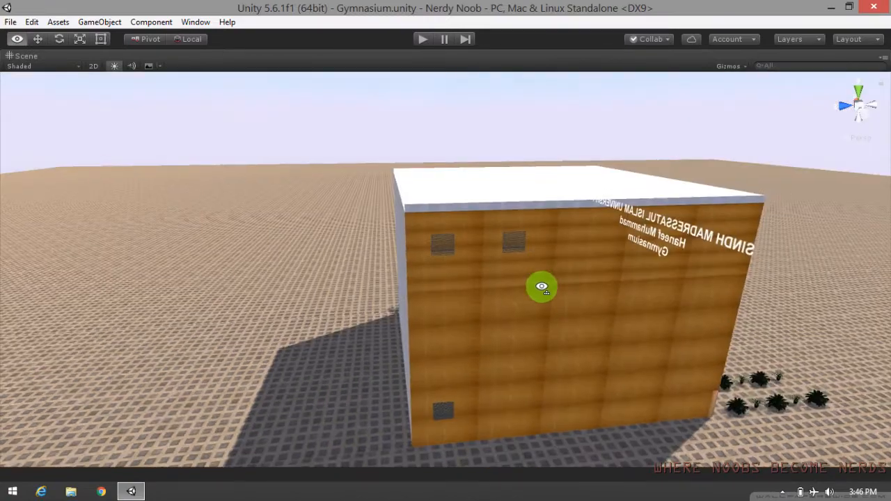
{"action": "left_click_drag", "start_coordinate": [542, 286], "coordinate": [522, 300]}
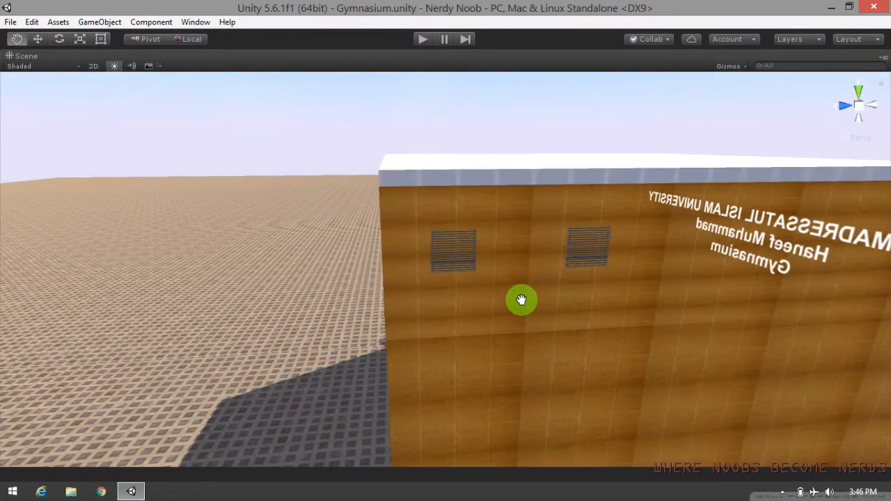
{"action": "left_click_drag", "start_coordinate": [522, 300], "coordinate": [514, 235]}
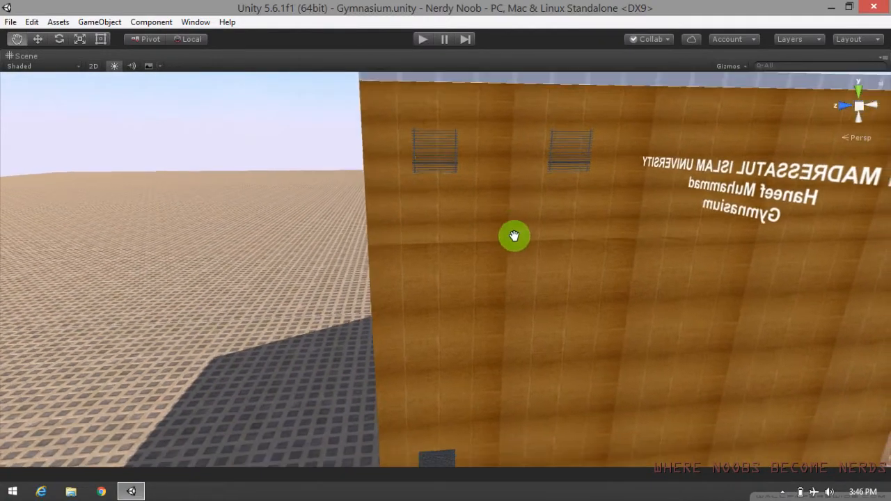
{"action": "left_click_drag", "start_coordinate": [514, 236], "coordinate": [315, 231]}
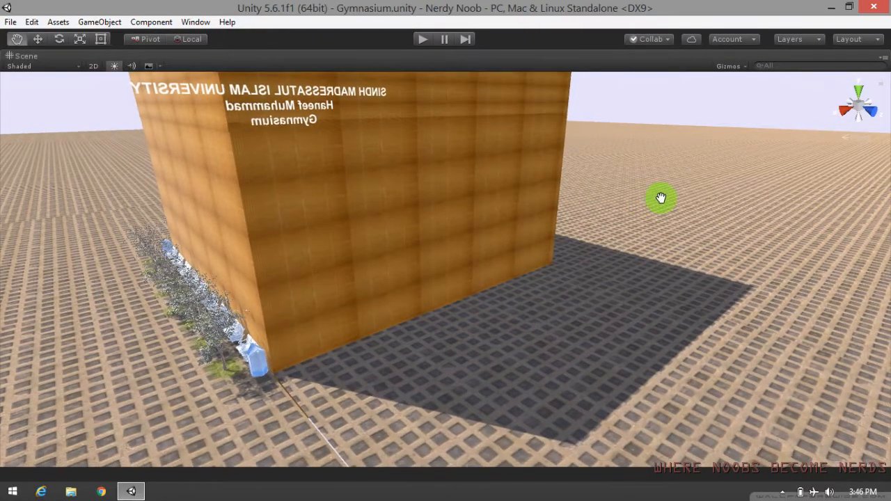
- Orbit along the outer wall past the trees, benches and bins, then pull back over the paving
{"action": "left_click_drag", "start_coordinate": [661, 197], "coordinate": [451, 264]}
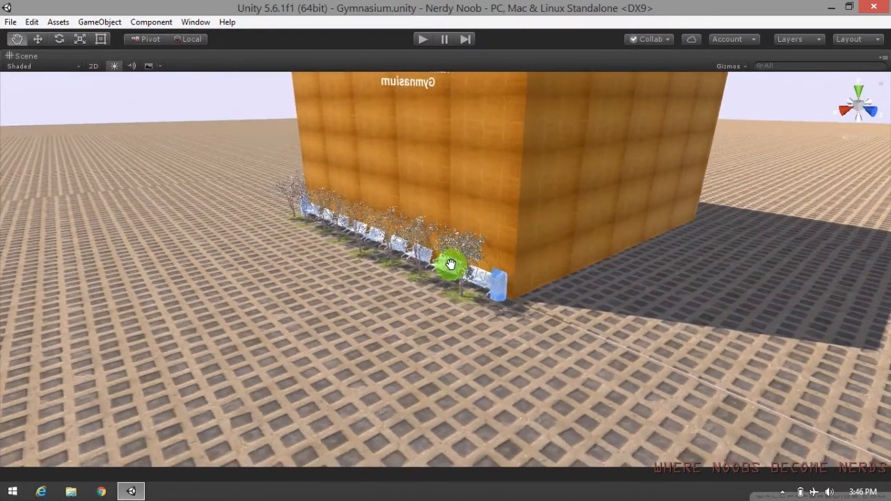
{"action": "left_click_drag", "start_coordinate": [452, 263], "coordinate": [445, 266]}
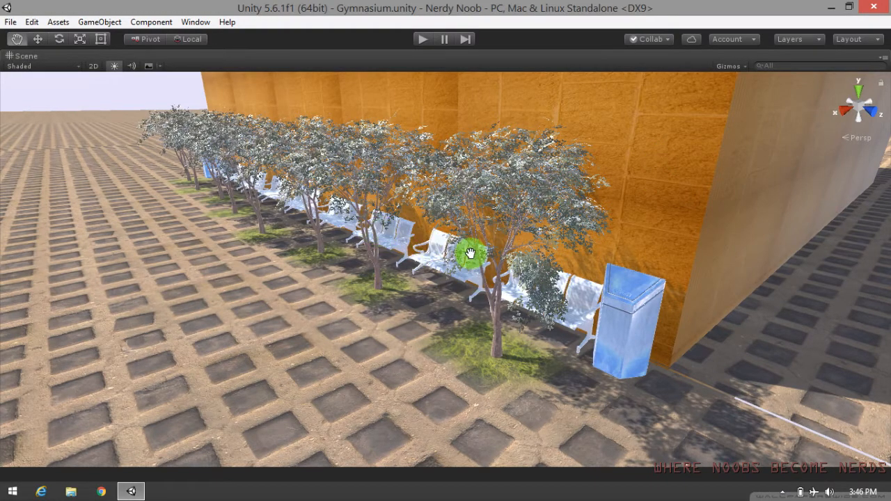
{"action": "left_click_drag", "start_coordinate": [470, 251], "coordinate": [268, 176]}
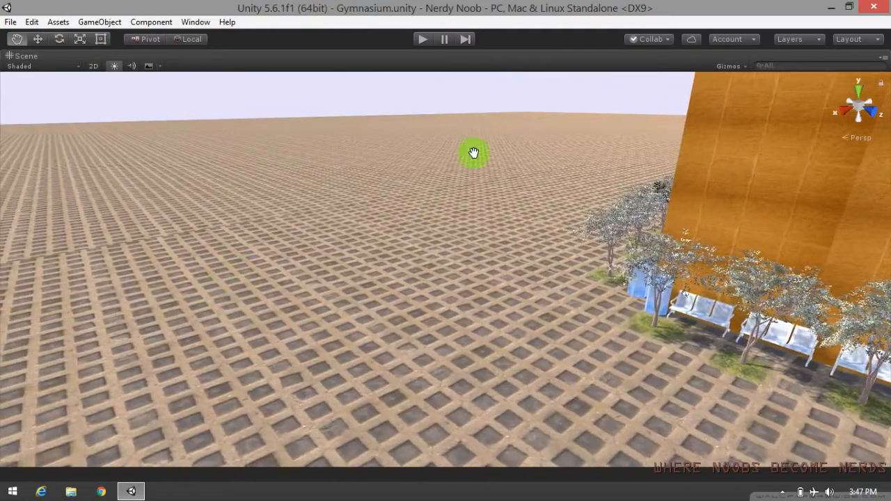
{"action": "left_click_drag", "start_coordinate": [473, 152], "coordinate": [343, 177]}
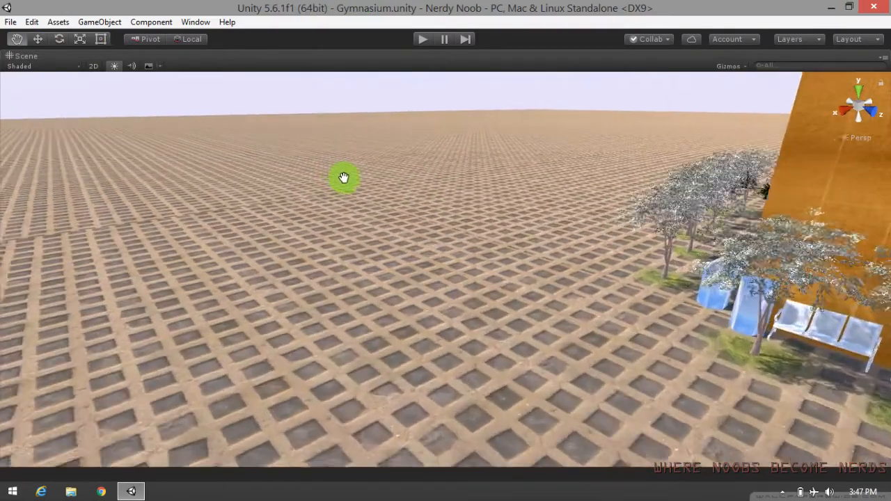
{"action": "left_click_drag", "start_coordinate": [343, 178], "coordinate": [641, 443]}
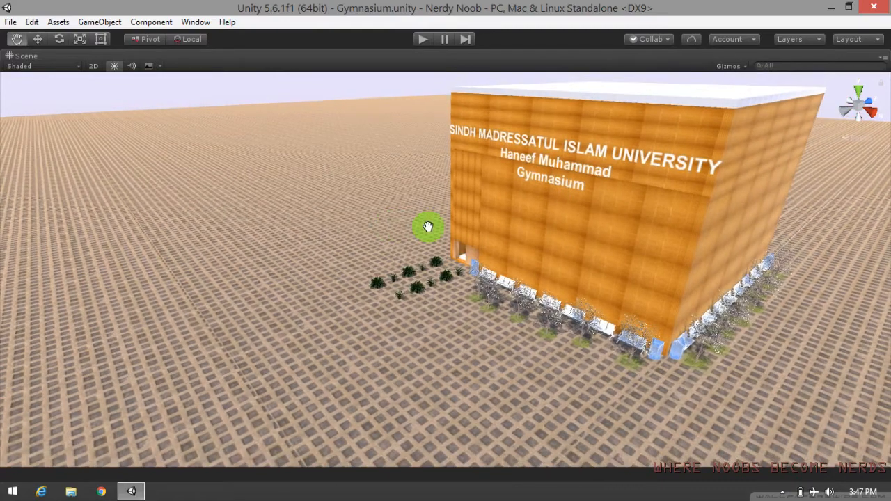
- Pan with the Hand tool to frame the lettered building front and side with shrubs and benches
{"action": "left_click_drag", "start_coordinate": [428, 226], "coordinate": [571, 224]}
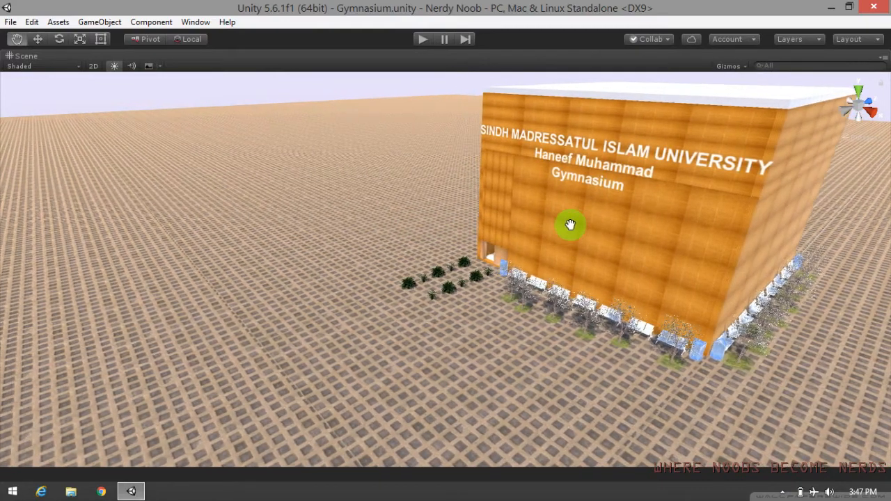
{"action": "left_click_drag", "start_coordinate": [571, 224], "coordinate": [517, 250]}
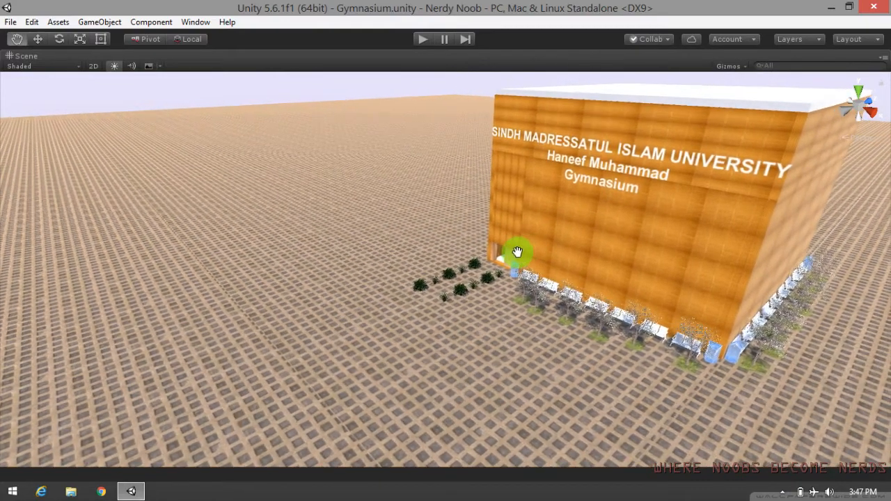
{"action": "left_click_drag", "start_coordinate": [519, 252], "coordinate": [814, 255]}
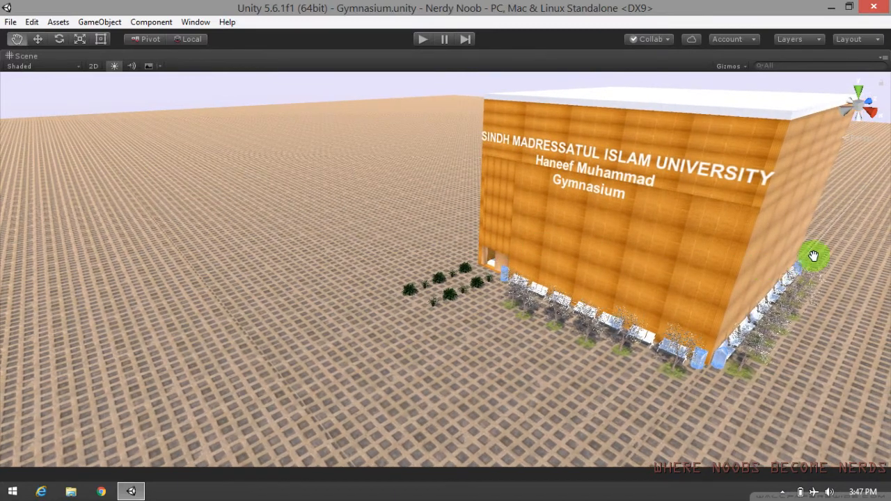